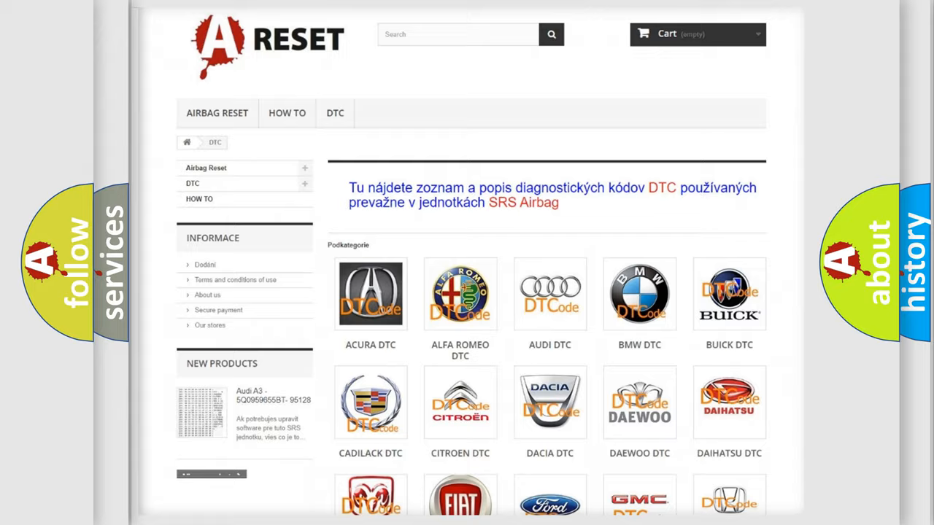
{"action": "scroll", "scroll_direction": "down", "scroll_amount": 3}
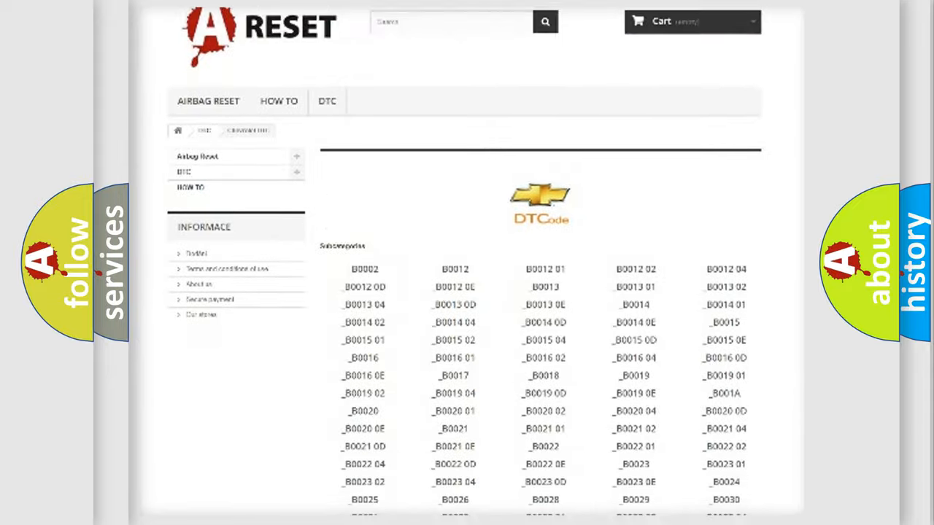
{"action": "scroll", "scroll_direction": "down", "scroll_amount": 3}
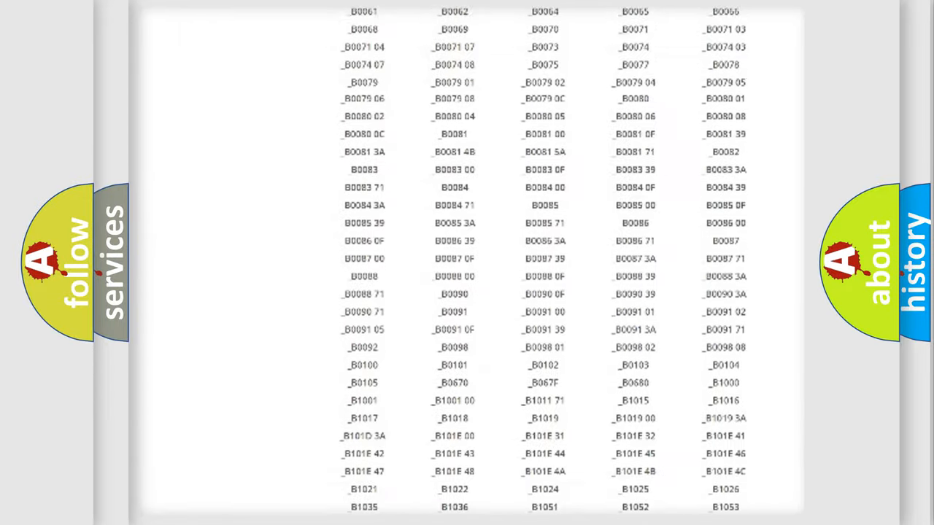
{"action": "scroll", "scroll_direction": "up", "scroll_amount": 3}
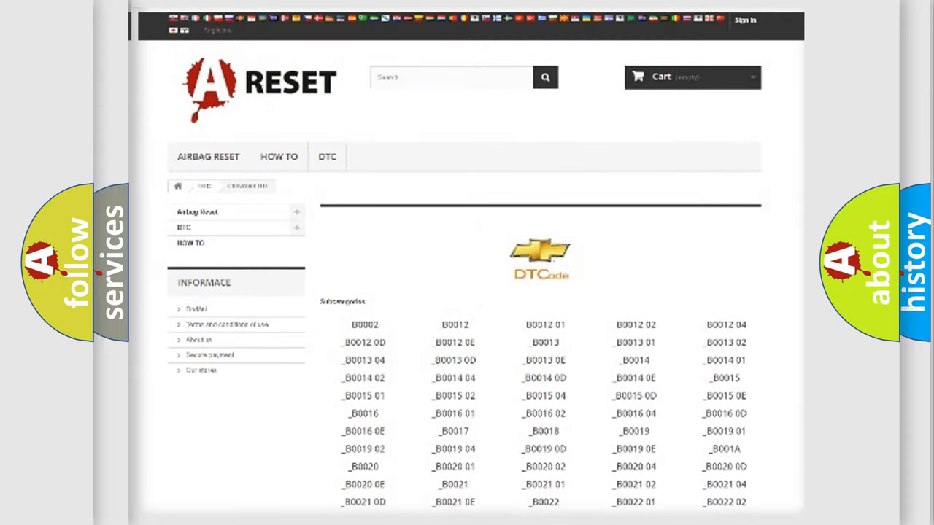